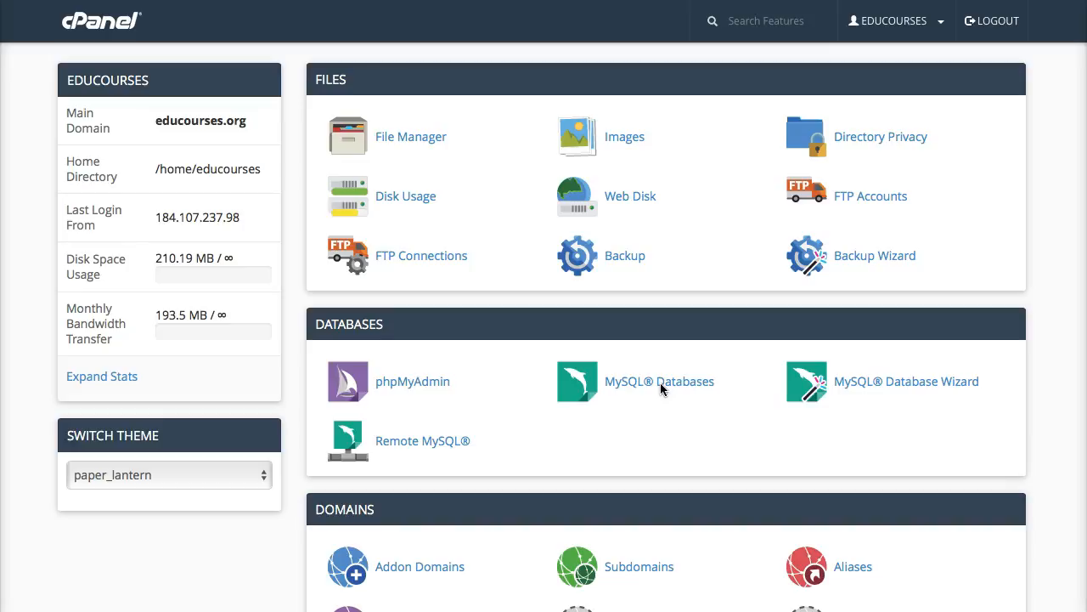
- Scroll through the cPanel dashboard down to the Softaculous Apps Installer at the bottom
scroll(down, 3)
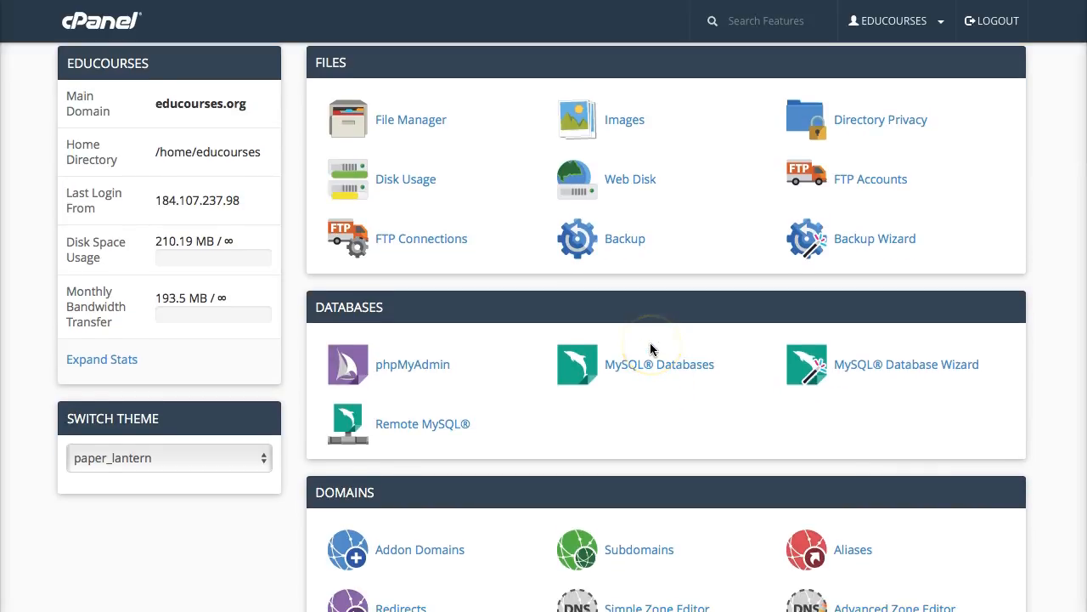
scroll(down, 3)
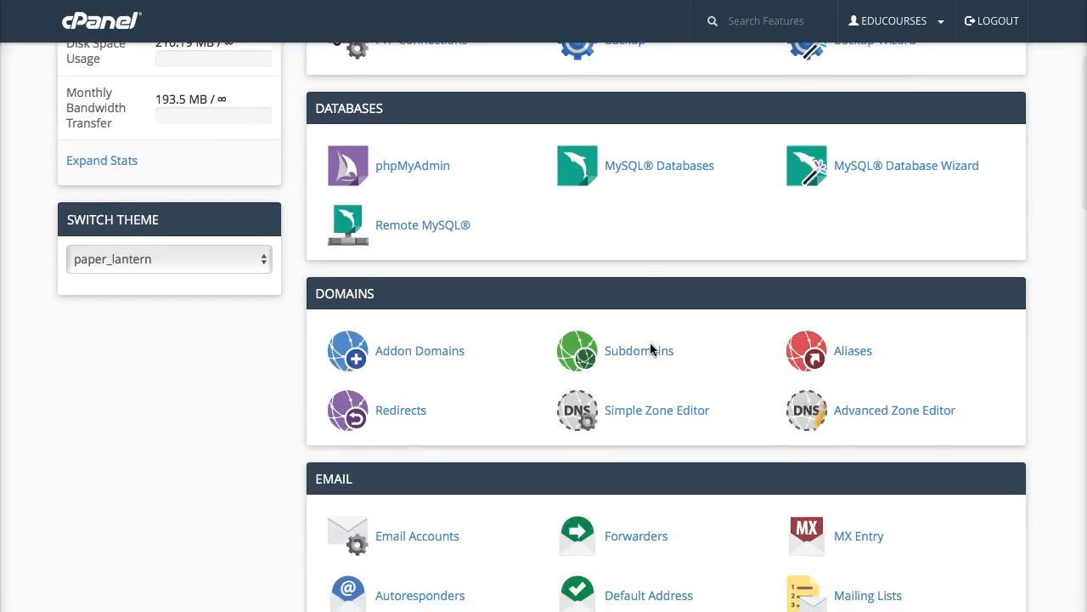
scroll(down, 3)
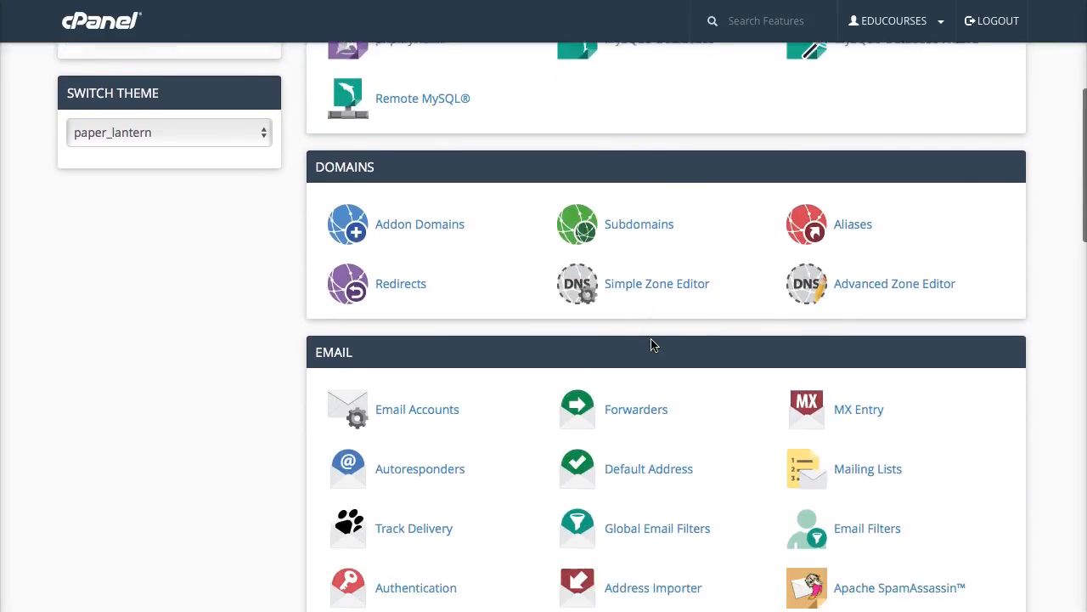
scroll(down, 3)
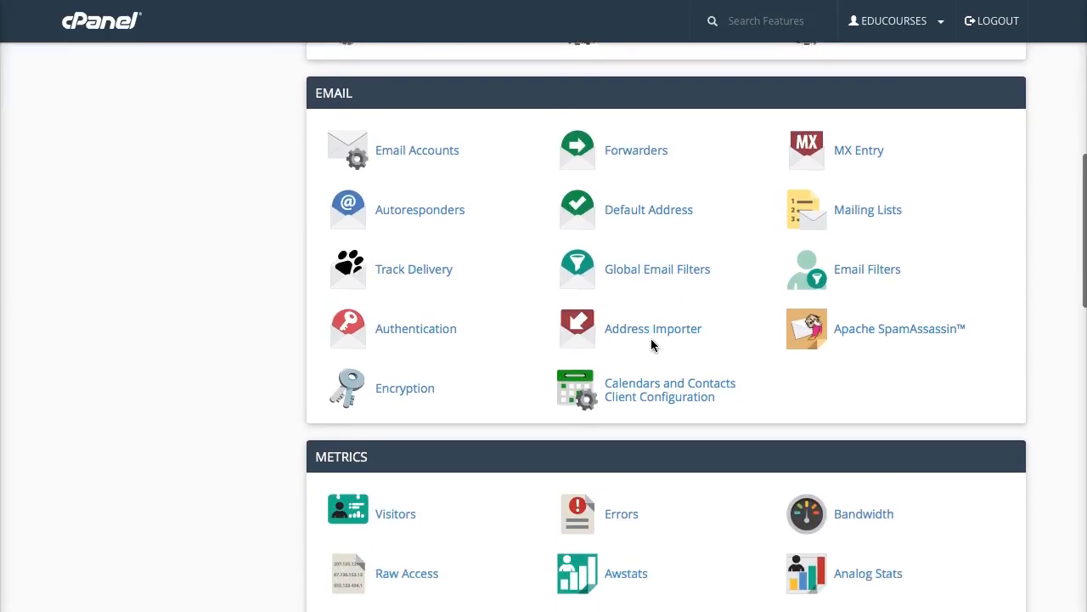
scroll(down, 3)
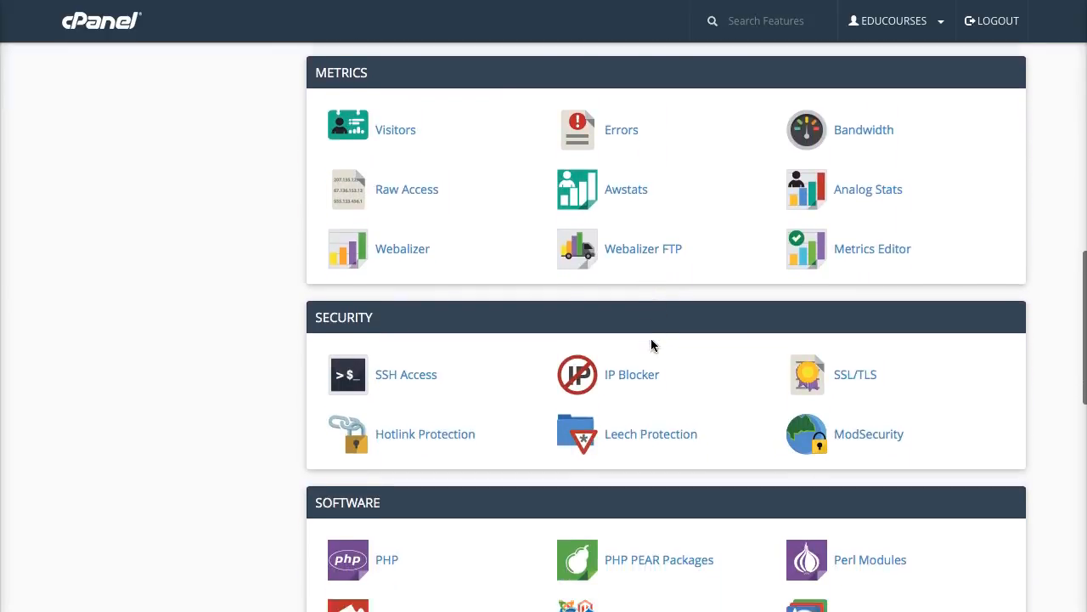
scroll(down, 3)
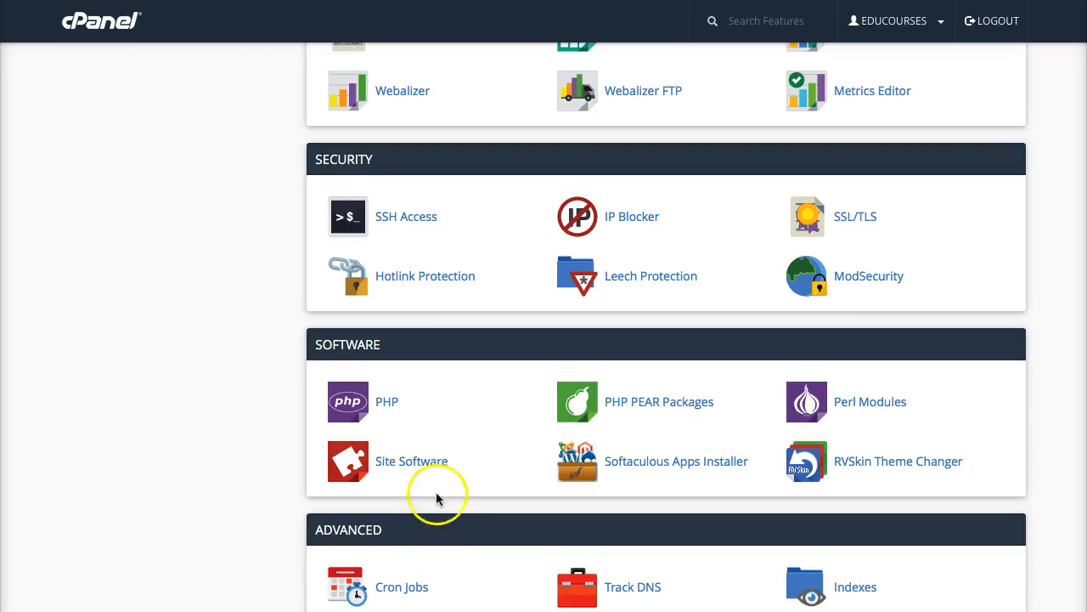
scroll(down, 3)
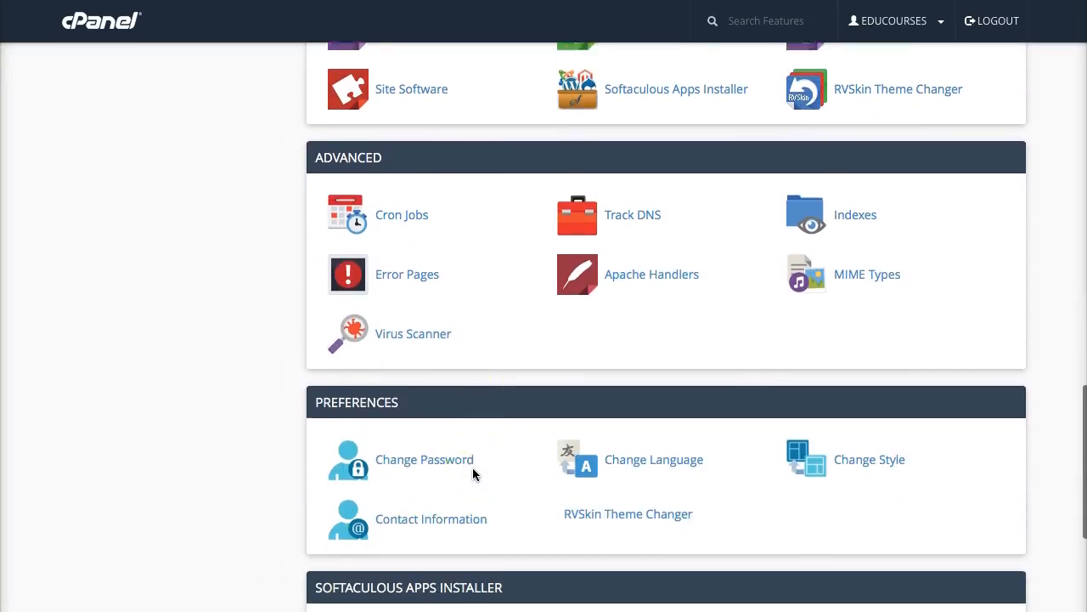
scroll(down, 3)
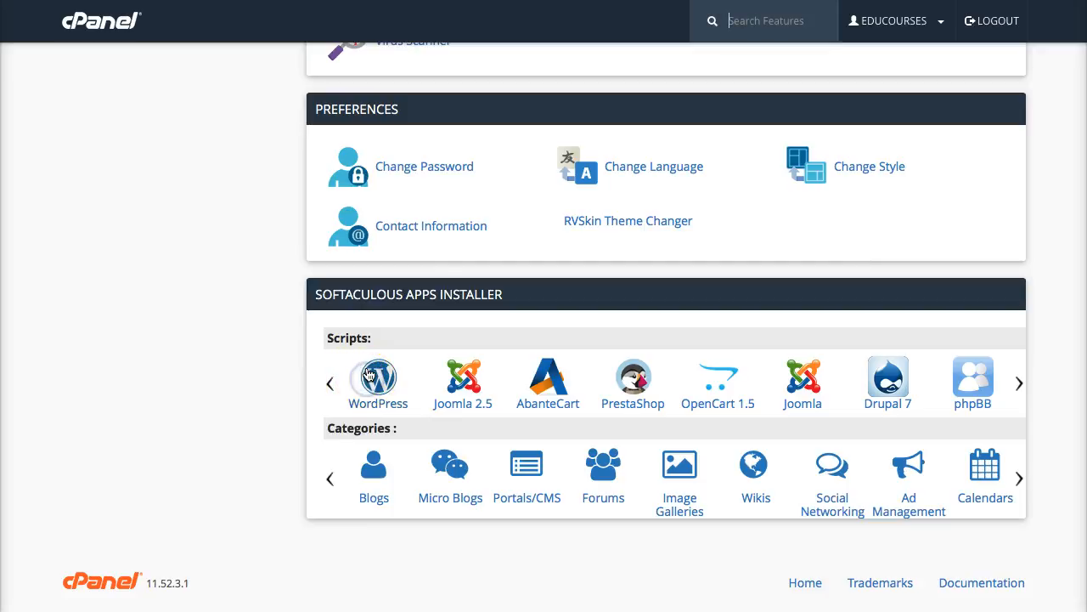
- Open the Softaculous Apps Installer from the cPanel home page
click(377, 377)
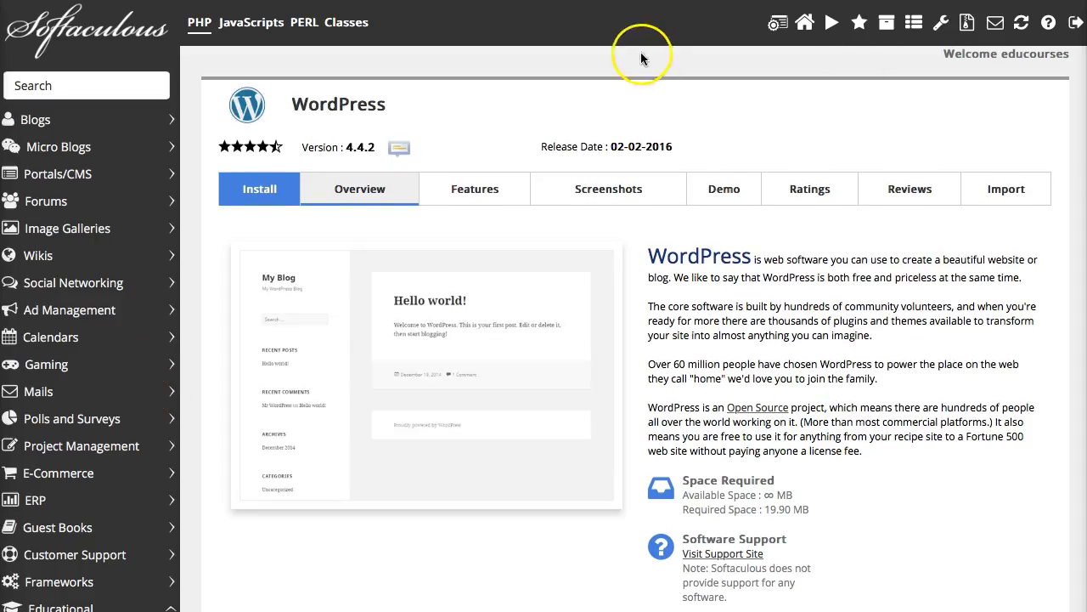
mouse_move(843, 22)
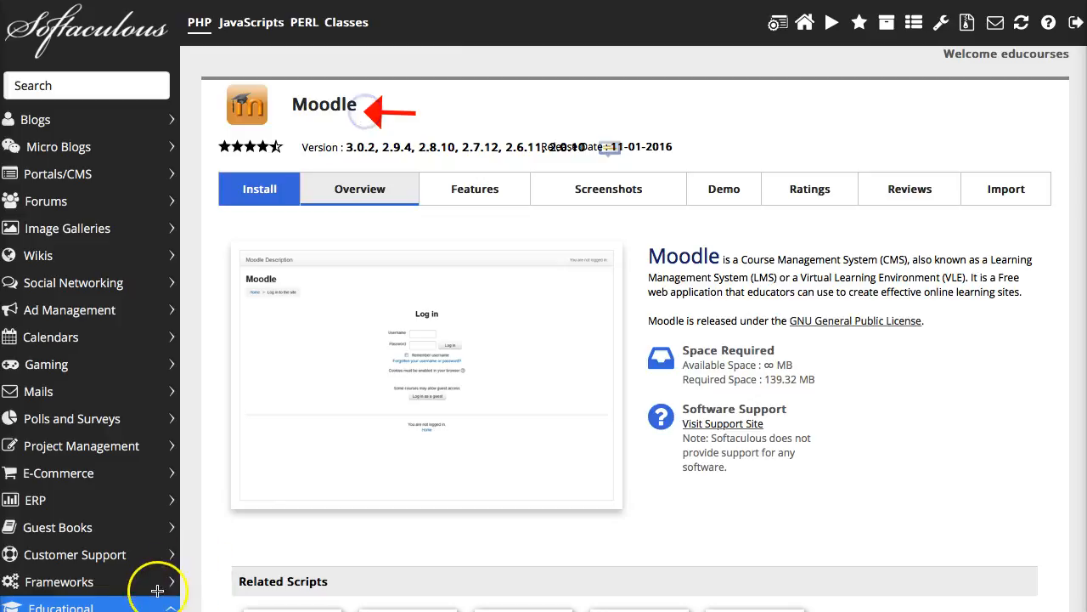
mouse_move(456, 456)
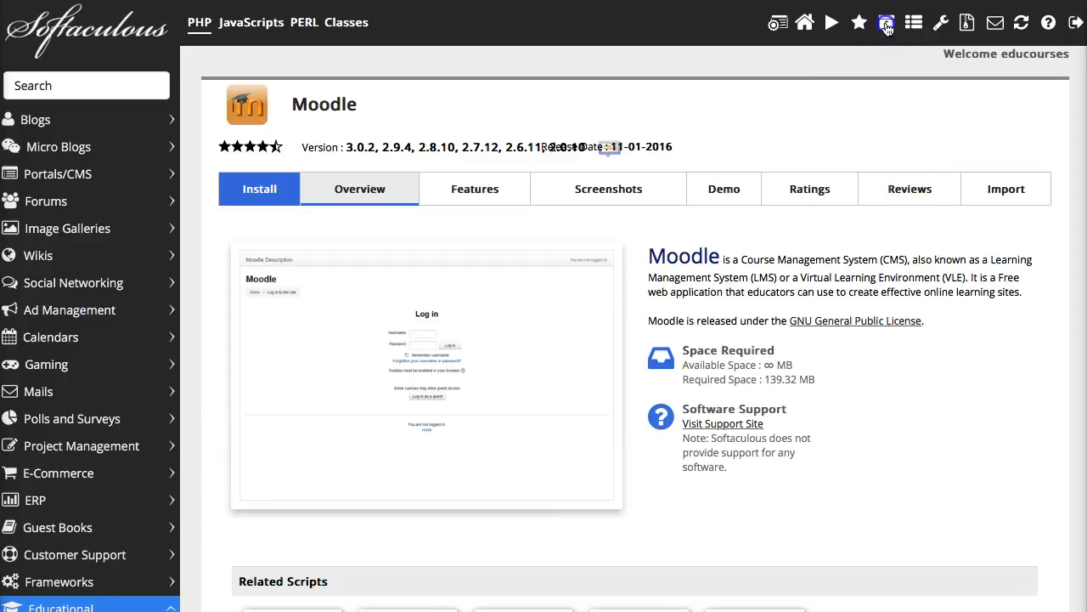
click(886, 22)
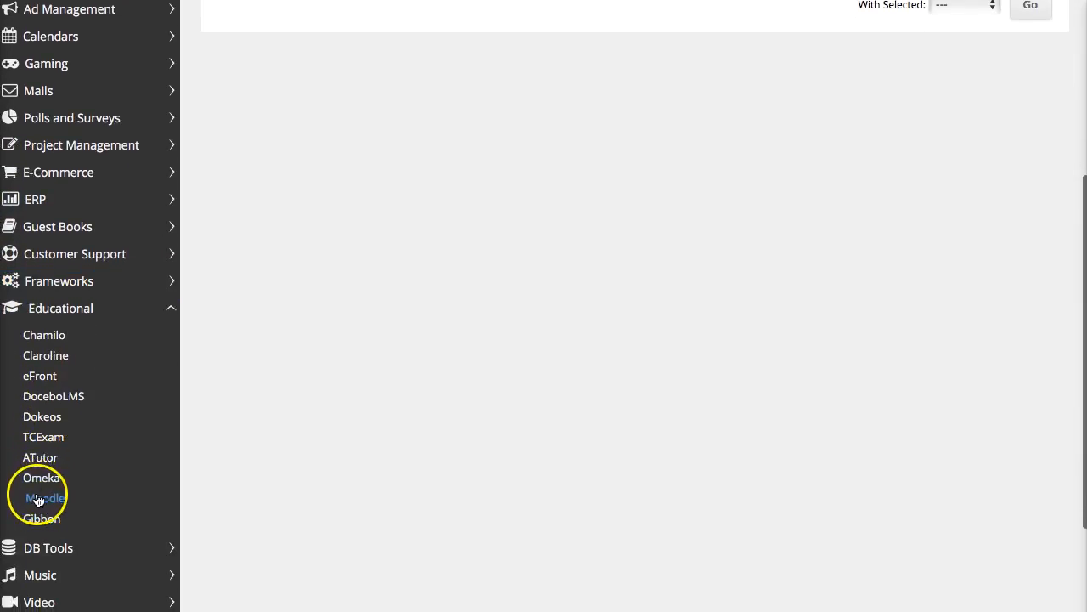
click(45, 497)
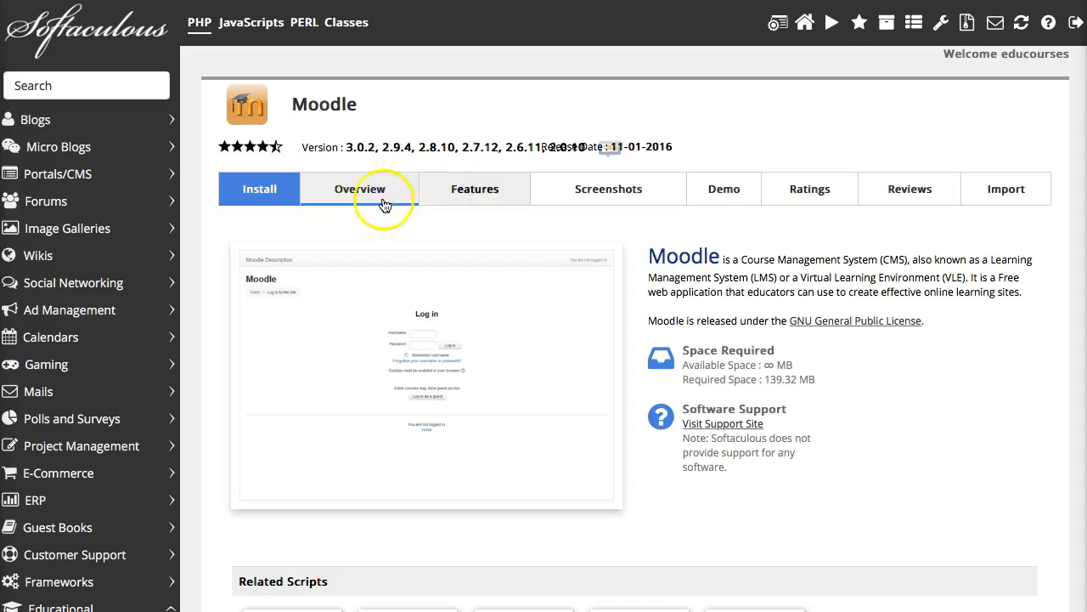
mouse_move(474, 189)
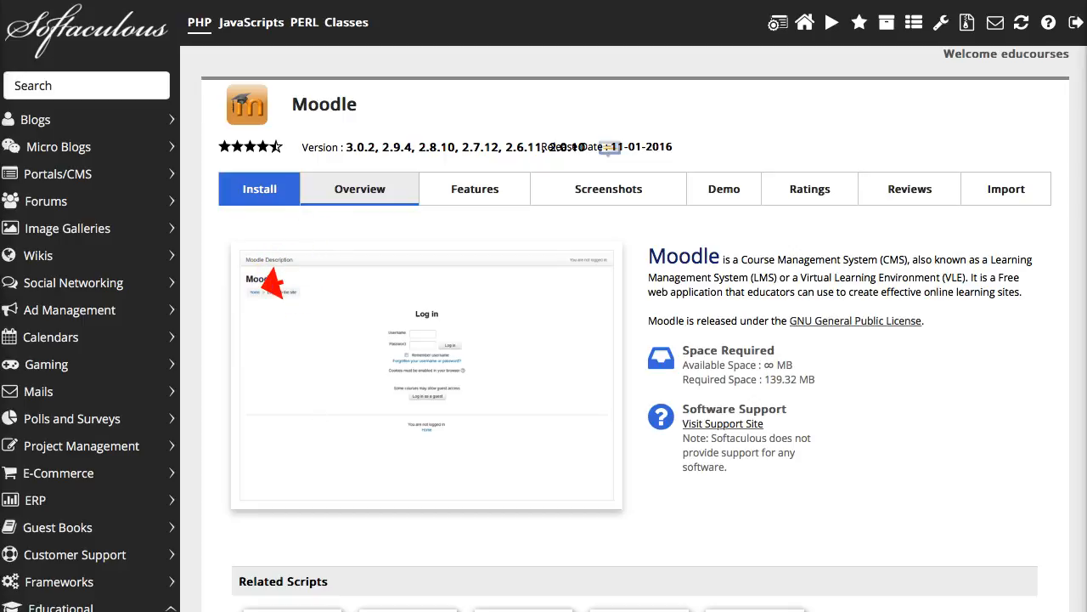
click(259, 188)
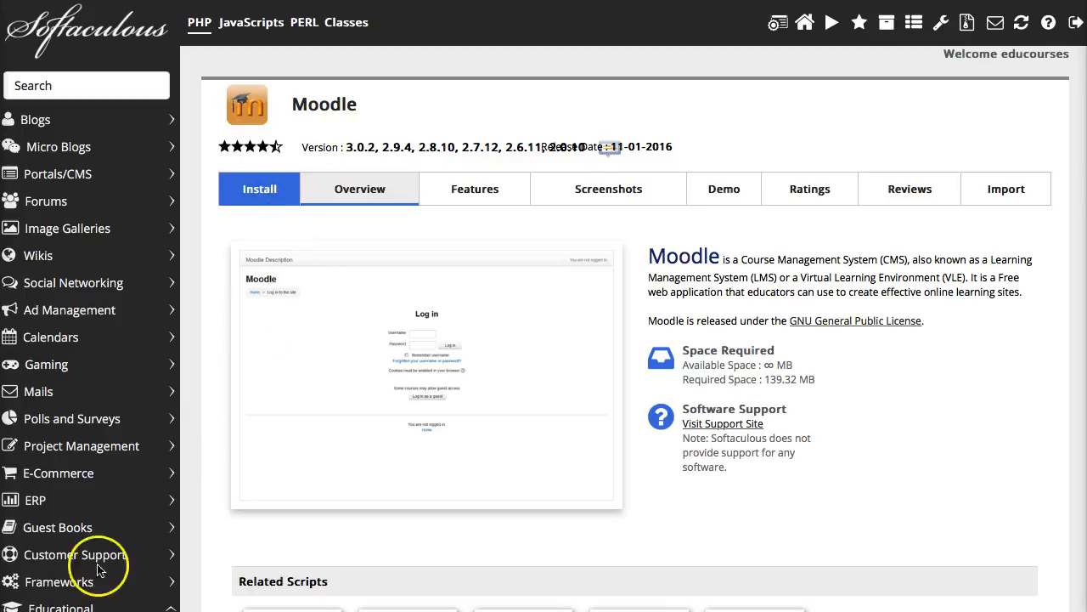
- Open the Moodle install form and clear the default installation directory
click(259, 189)
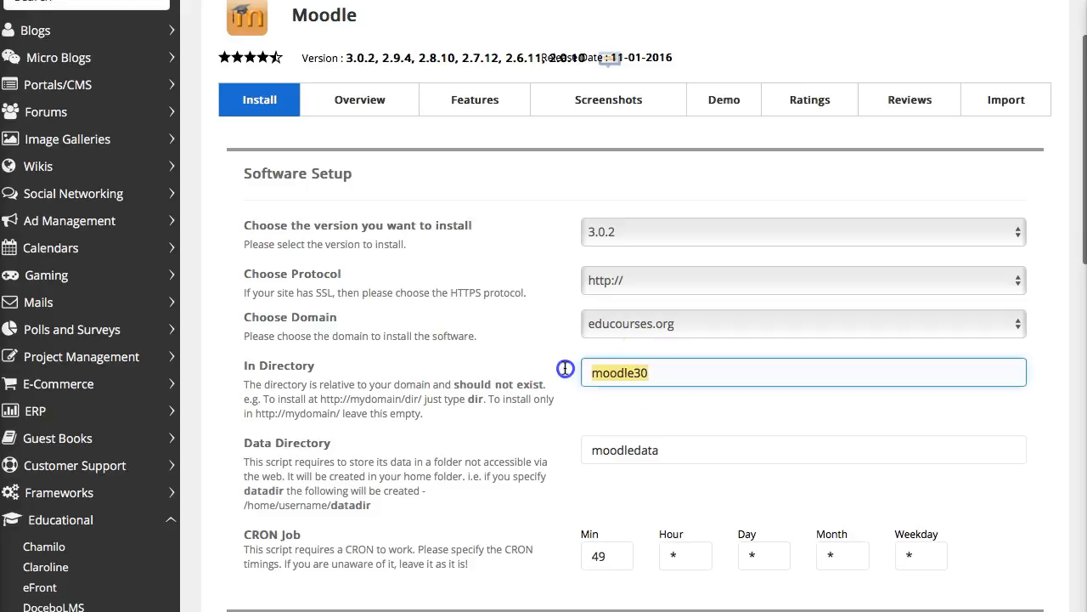
click(803, 372)
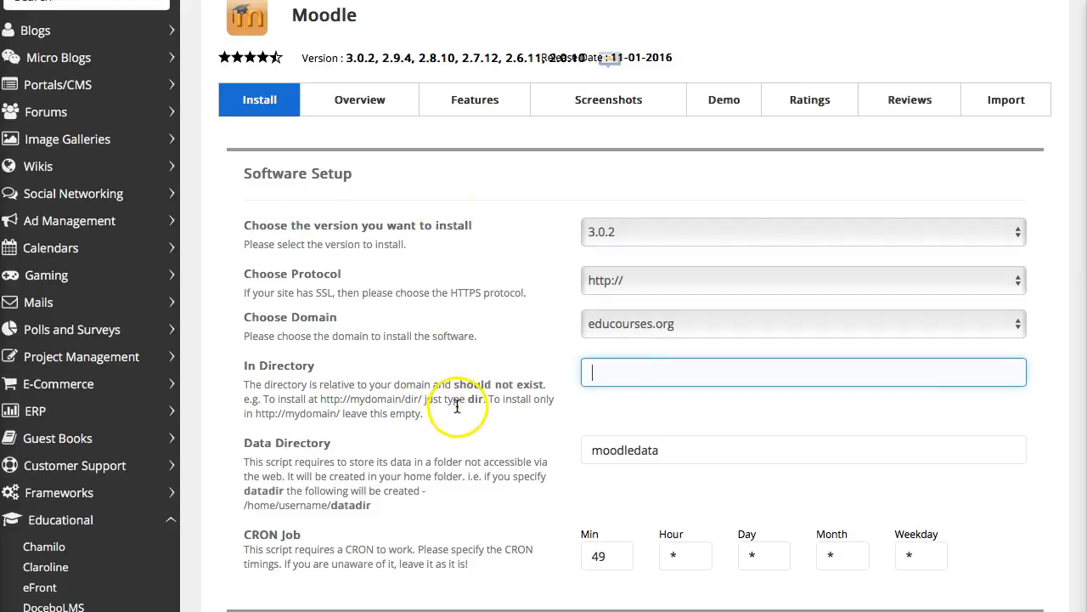
scroll(down, 3)
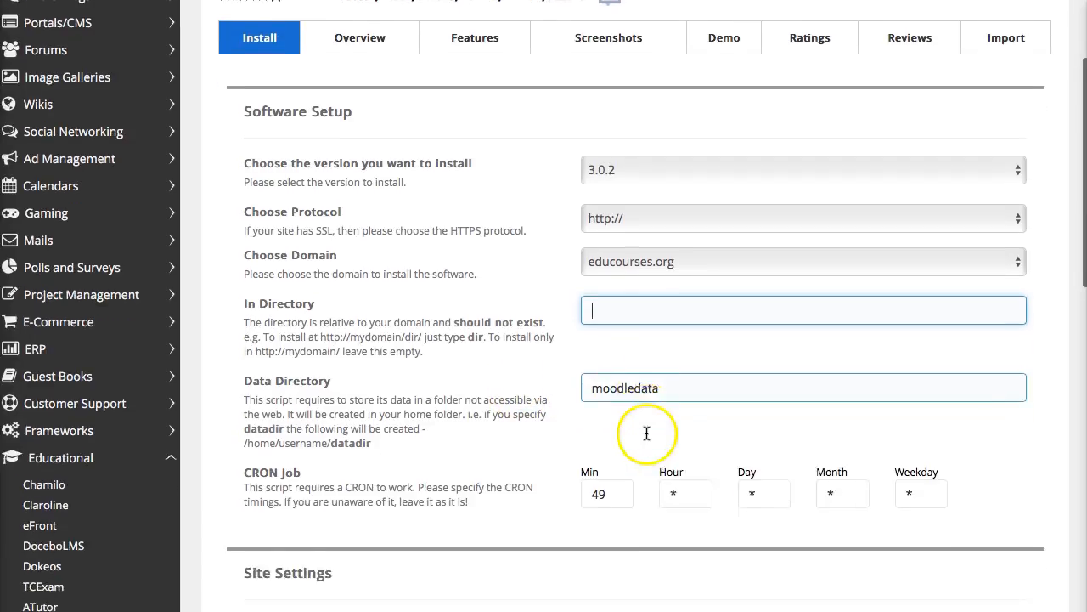
scroll(down, 3)
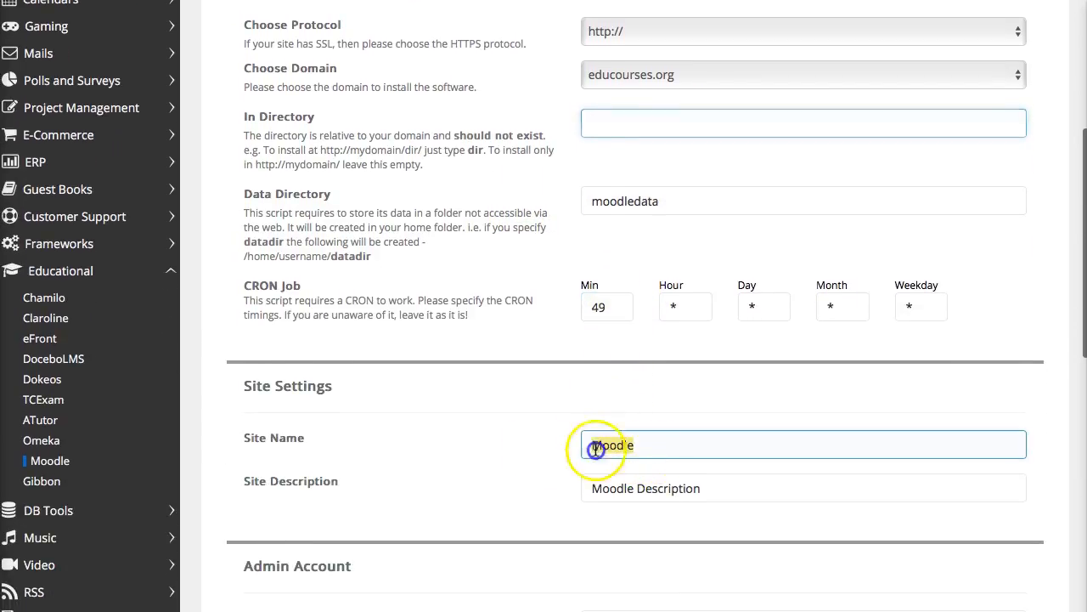
- Enter 'Education Courses' as the site name and site description
text(Educourses)
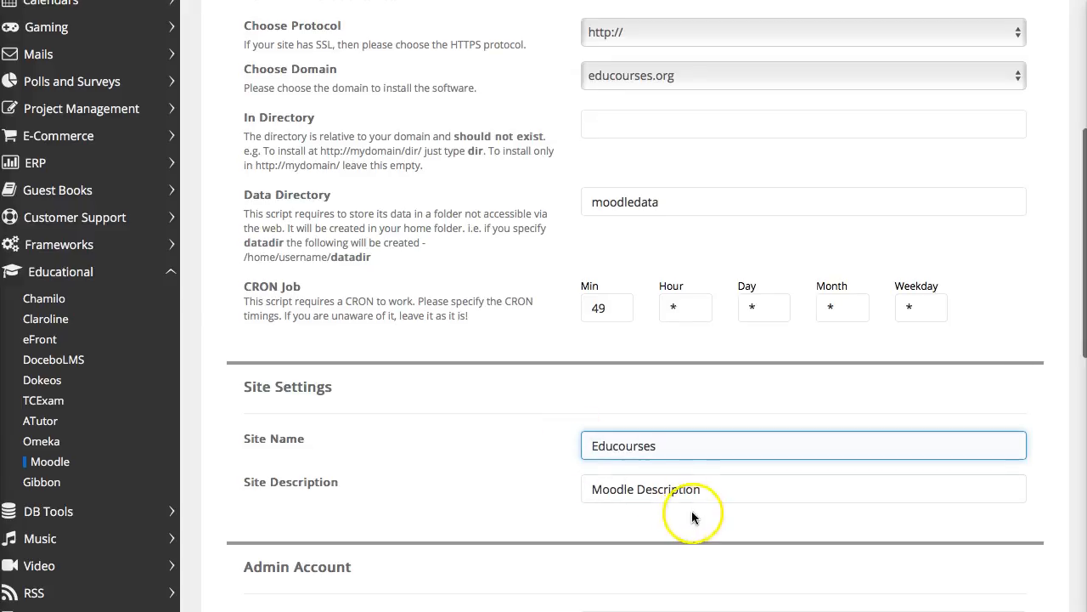
text(E)
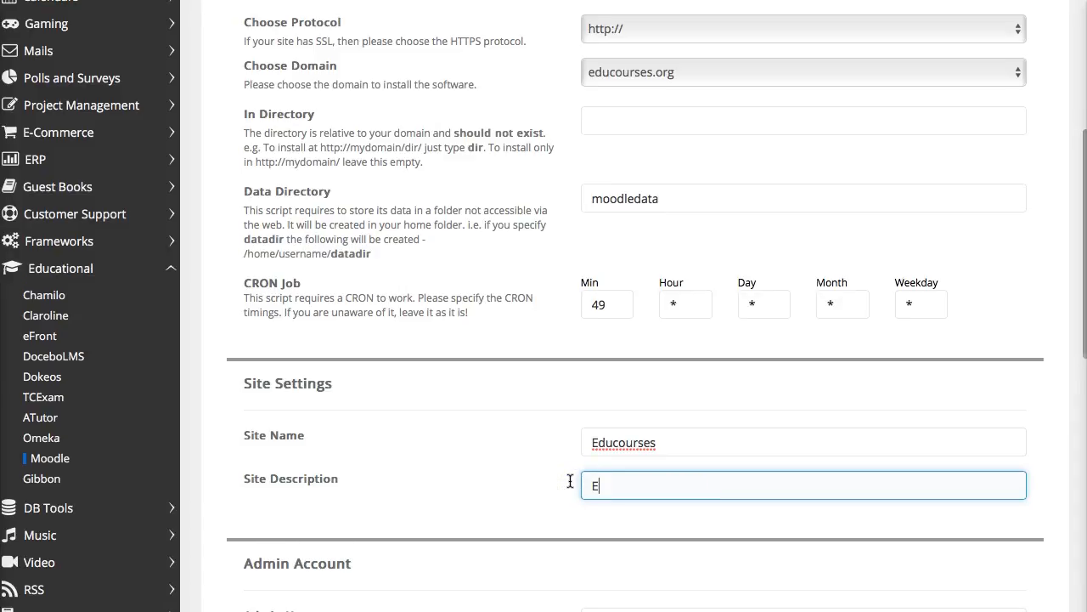
text(du C)
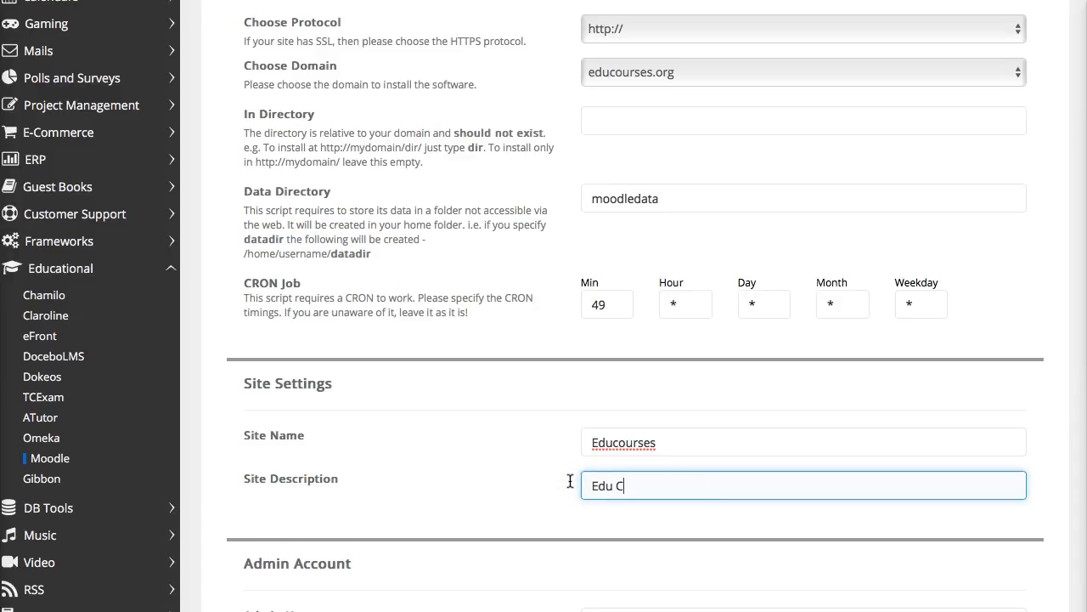
key(BackSpace)
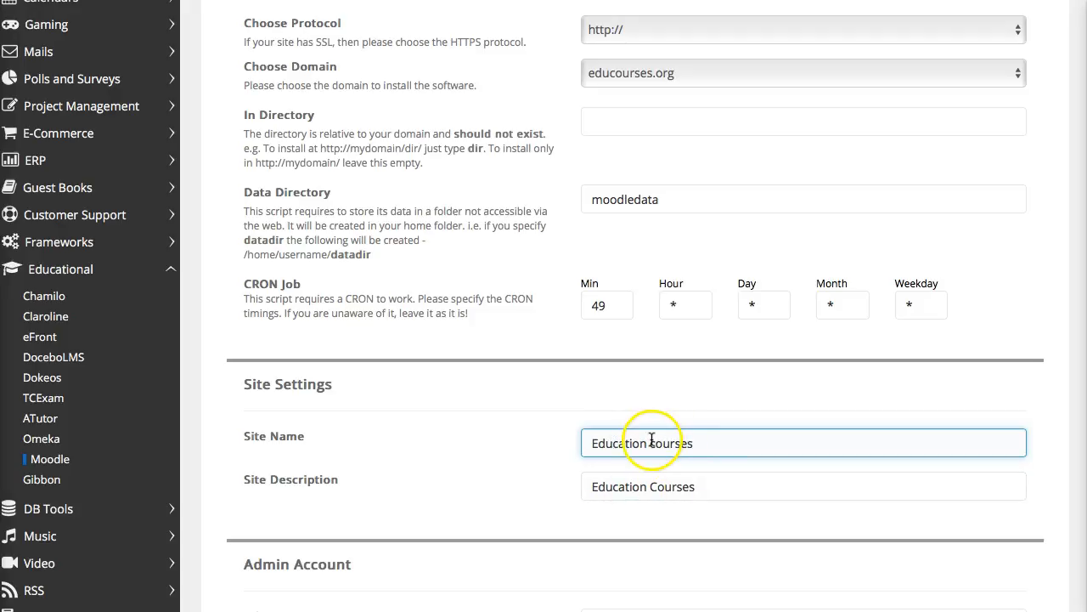
mouse_move(688, 397)
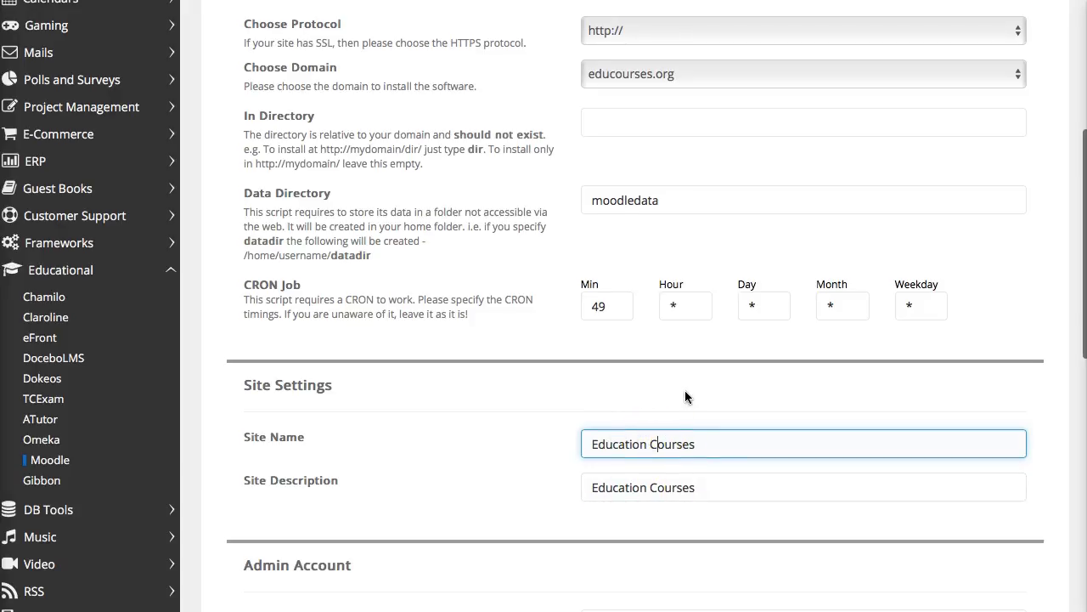
scroll(down, 3)
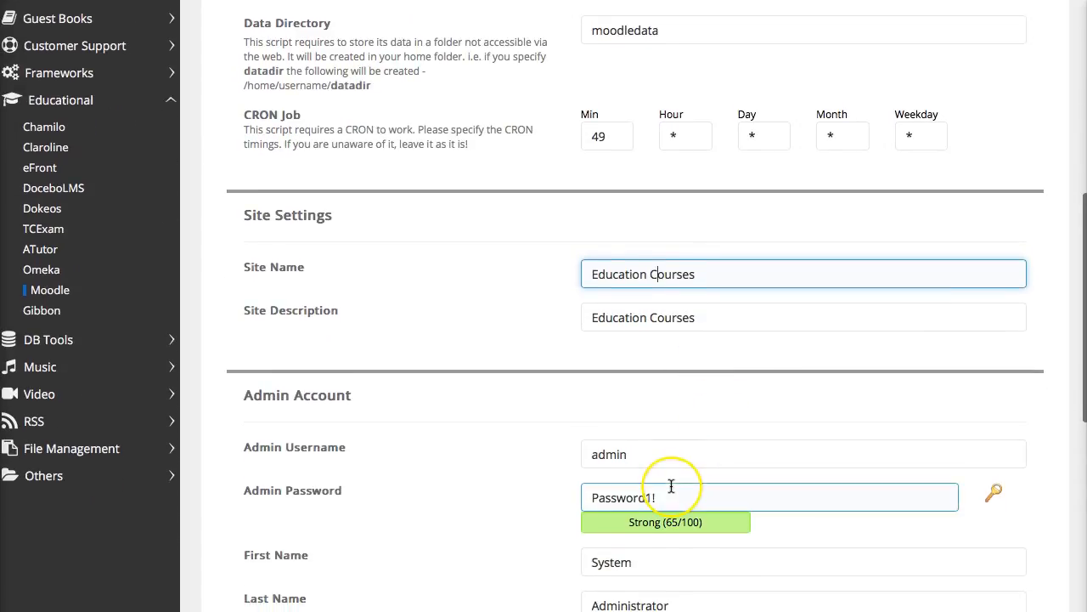
scroll(down, 3)
text(Nellie)
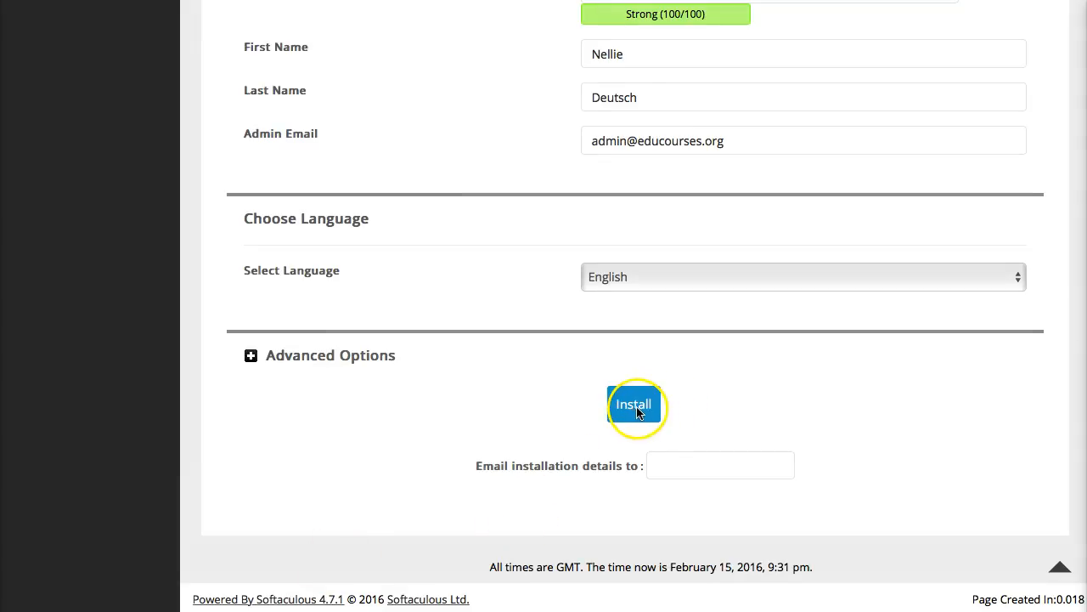
text(n)
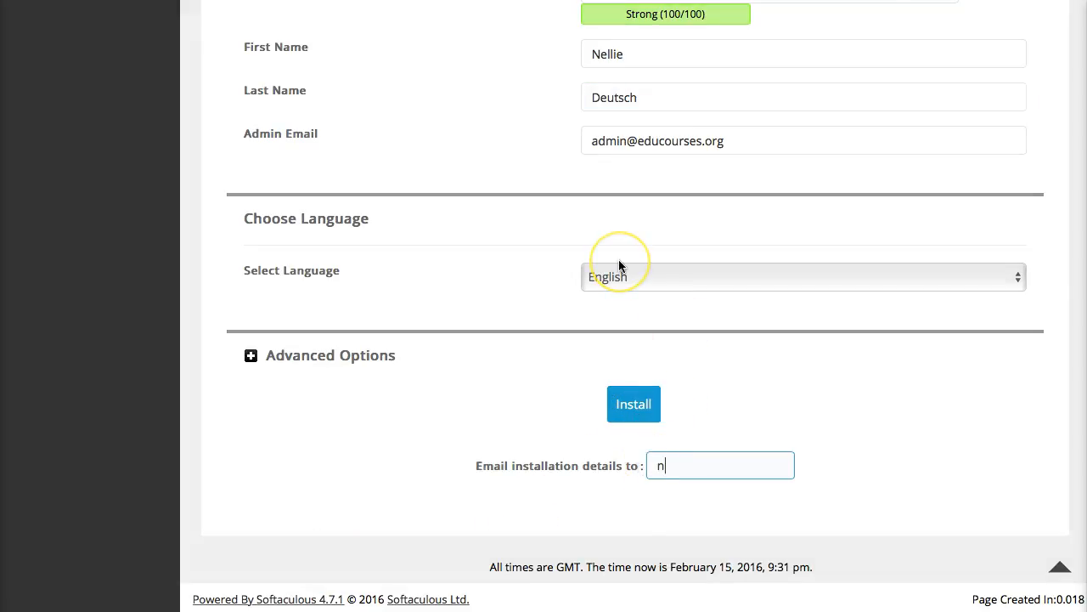
text(ellie.mulle.rd)
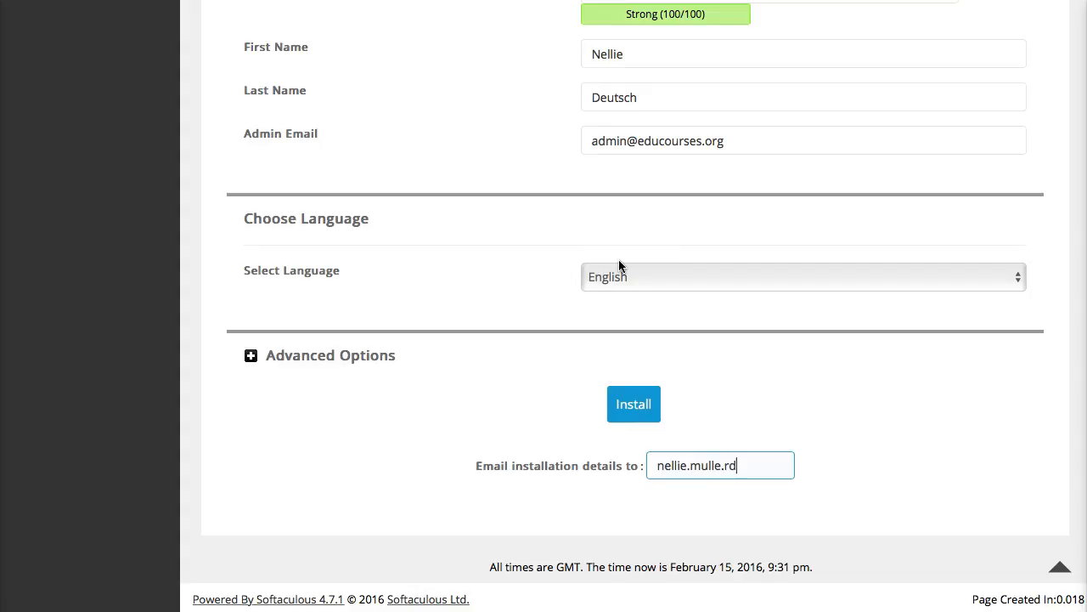
text(nellie.muller.deuts)
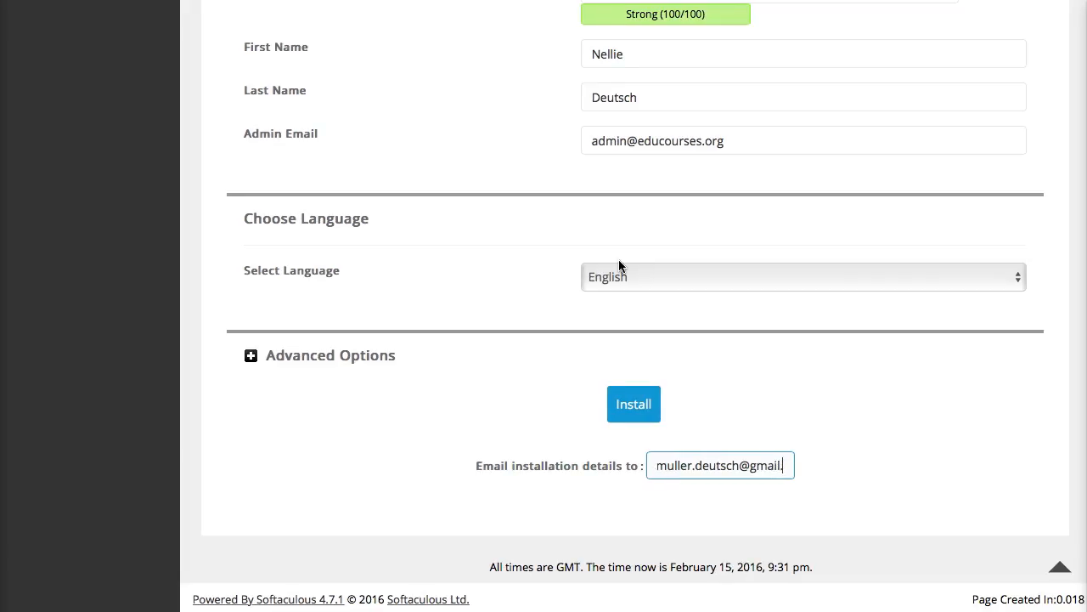
click(633, 404)
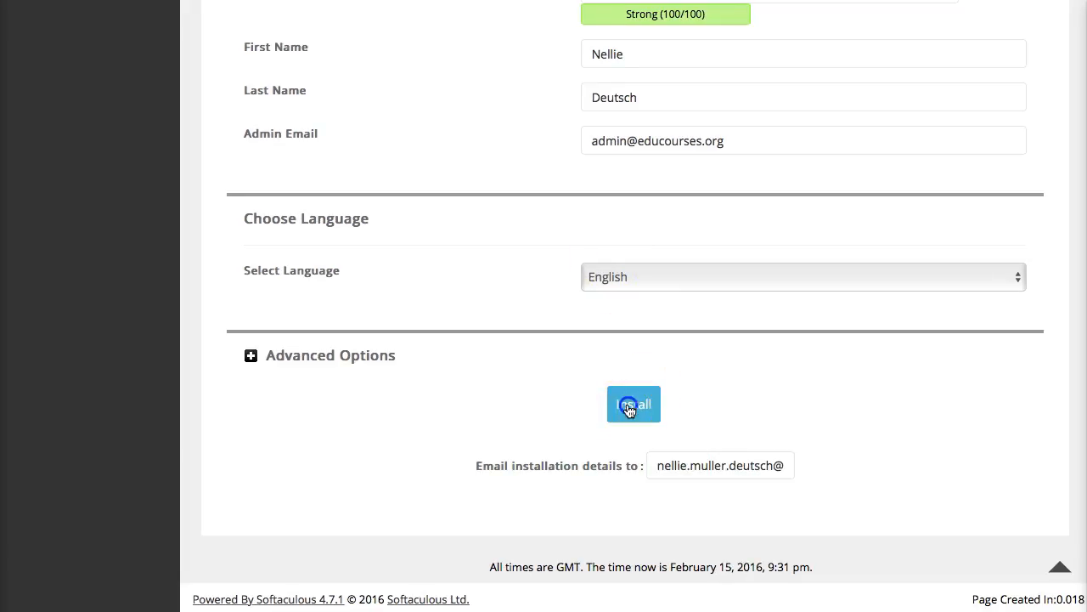
- Resubmit the Moodle installation, which reports the admin password rules error
click(634, 404)
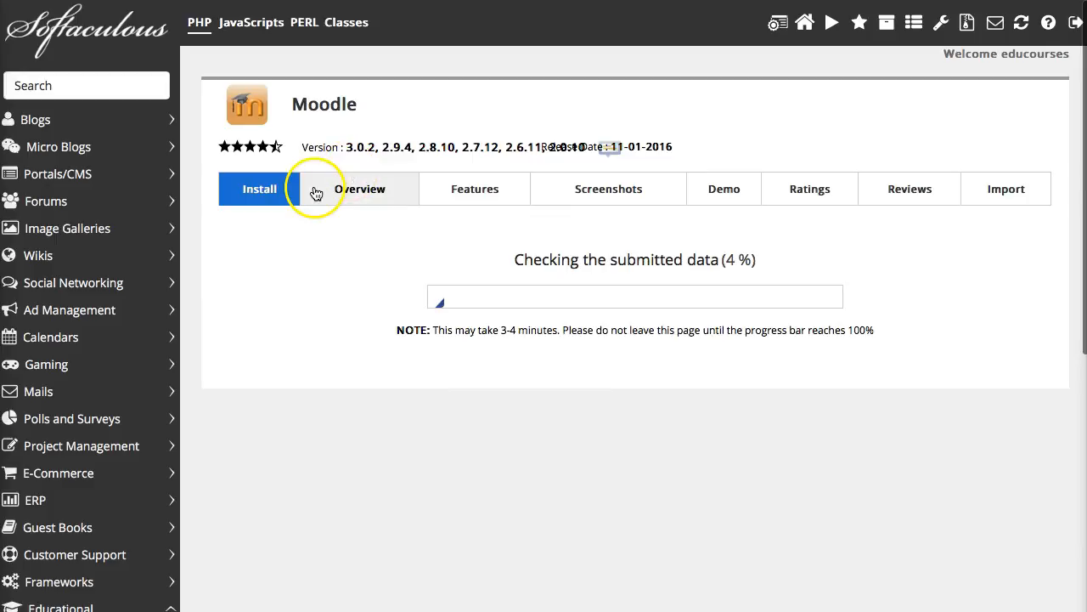
click(259, 189)
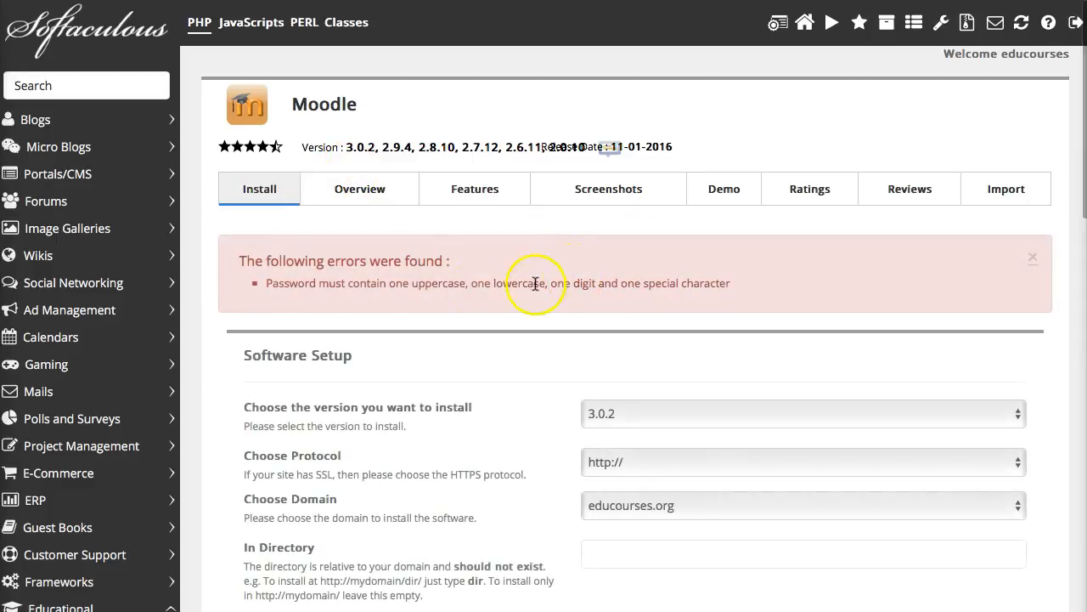
mouse_move(283, 284)
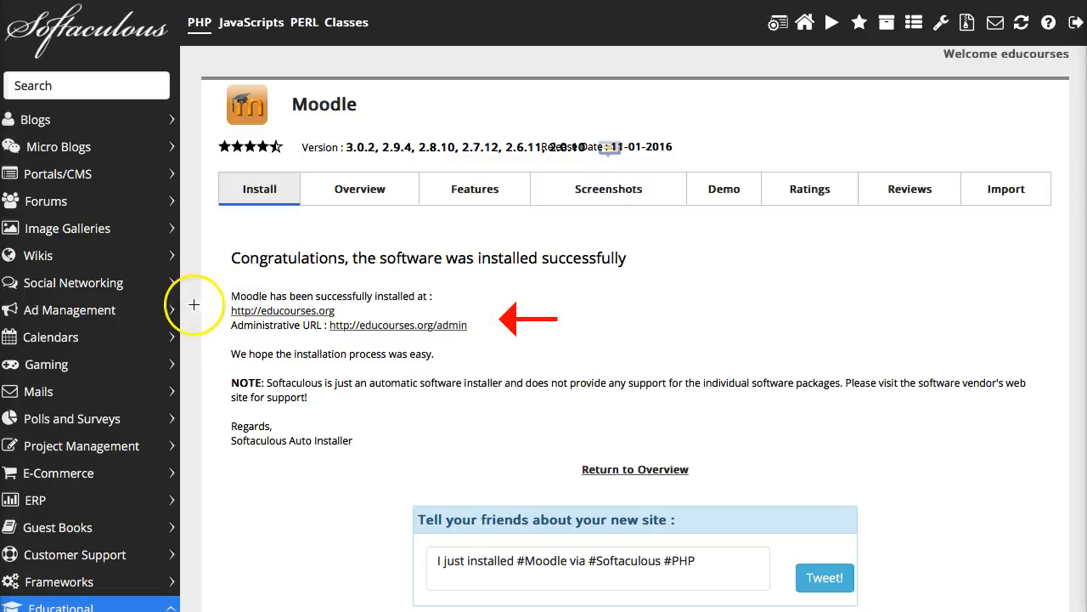
mouse_move(148, 540)
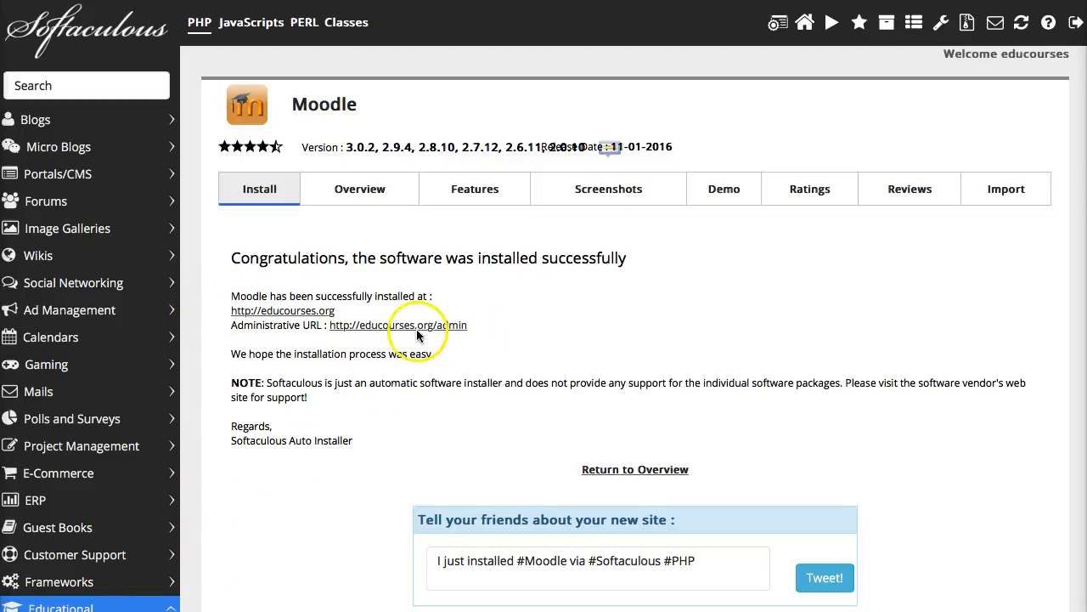
click(397, 325)
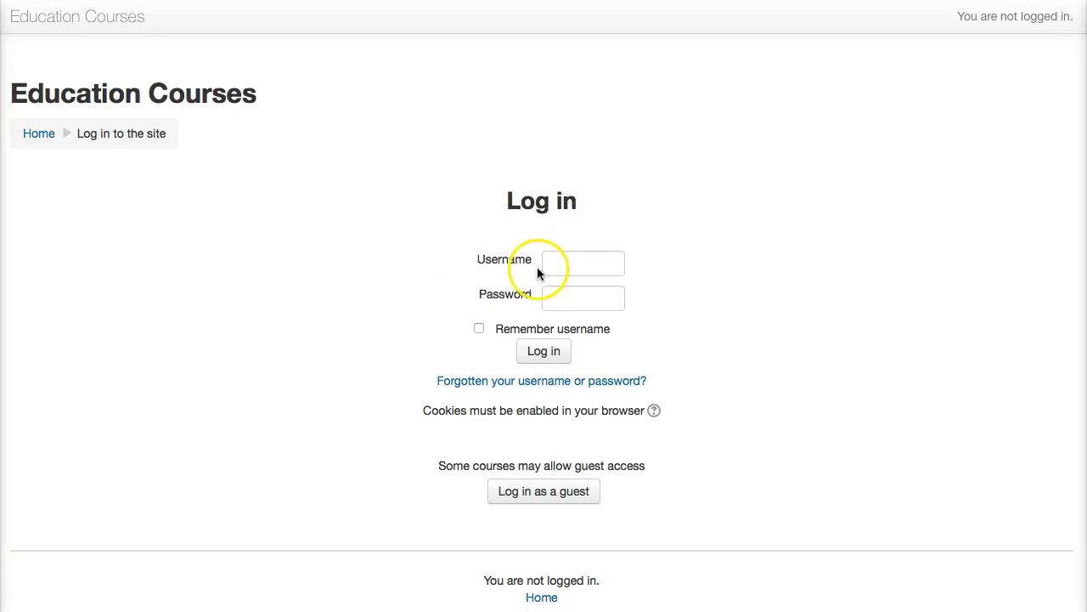
mouse_move(389, 525)
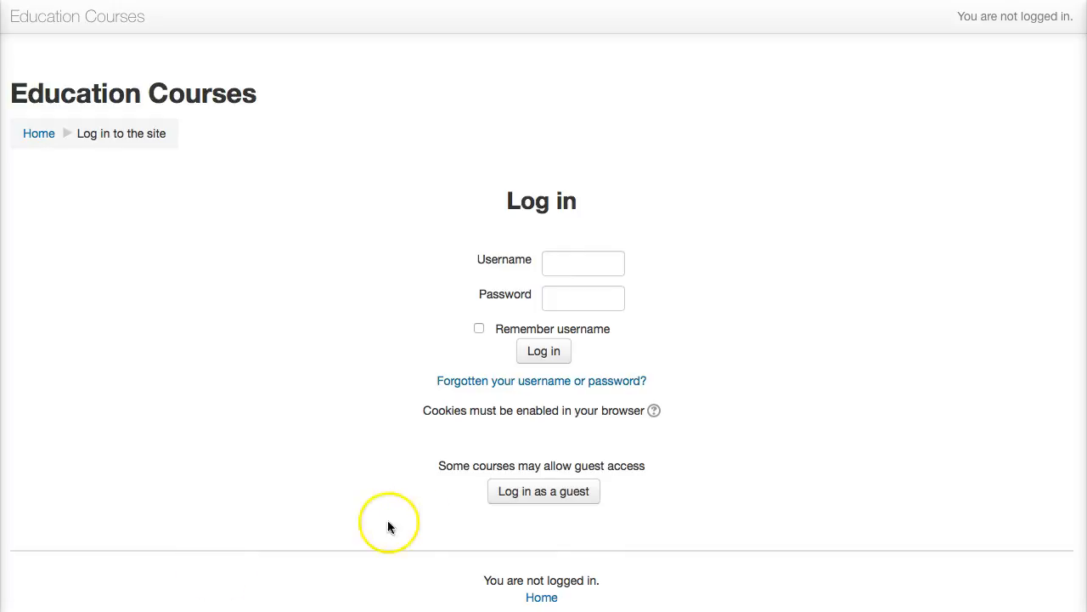
mouse_move(544, 491)
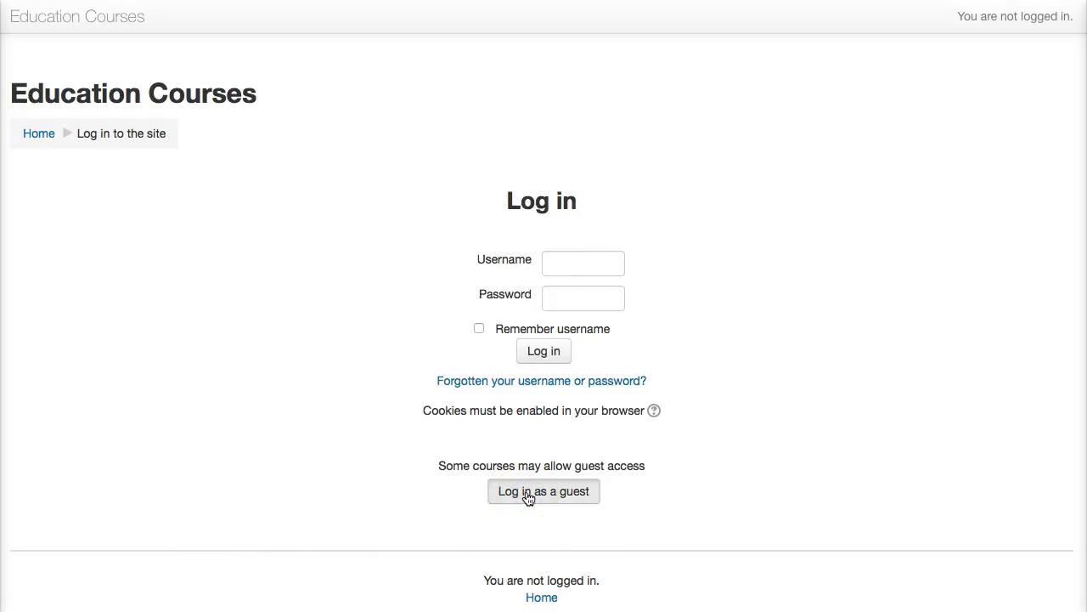
- Log in to Education Courses as admin using the saved credentials
click(543, 491)
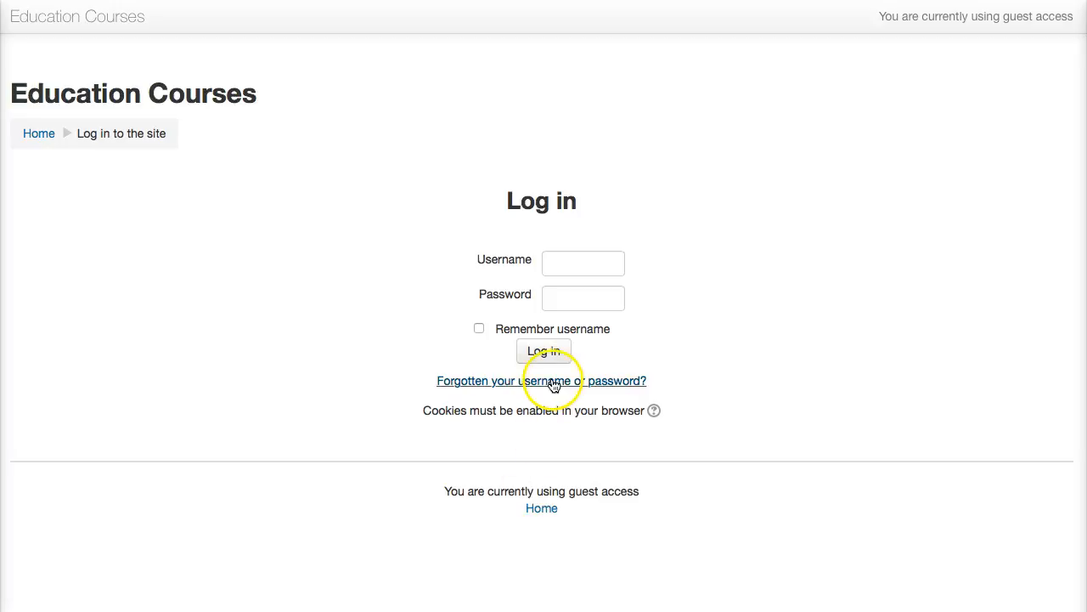
click(584, 263)
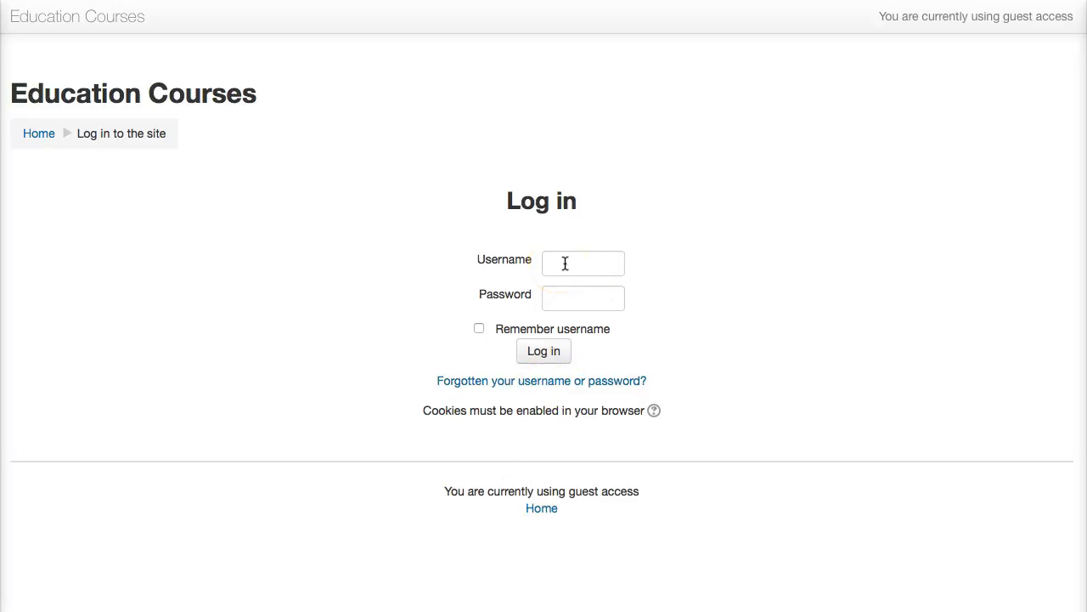
text(adm)
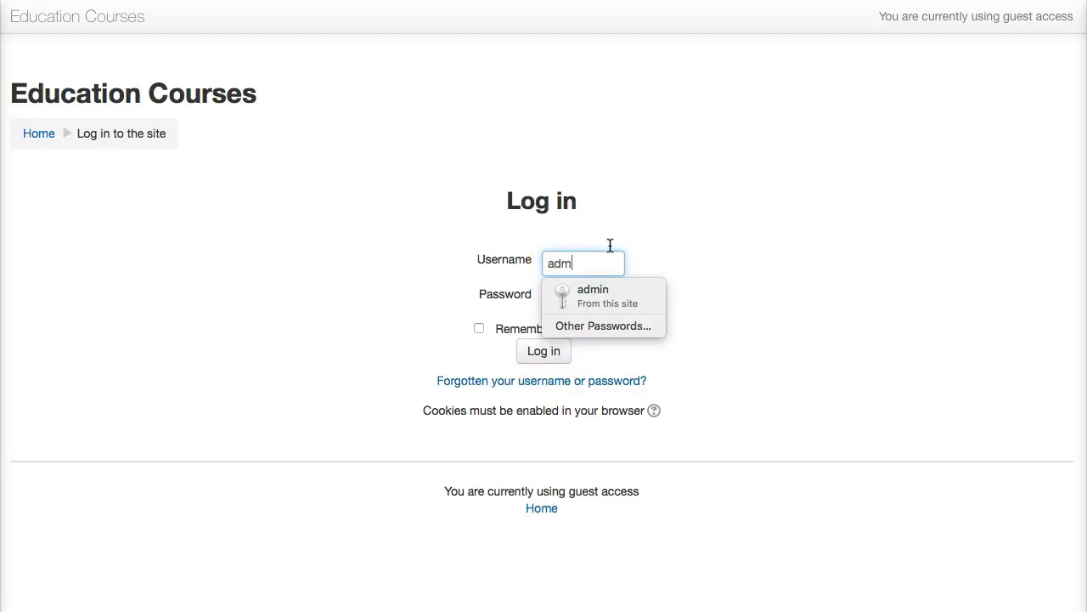
click(603, 296)
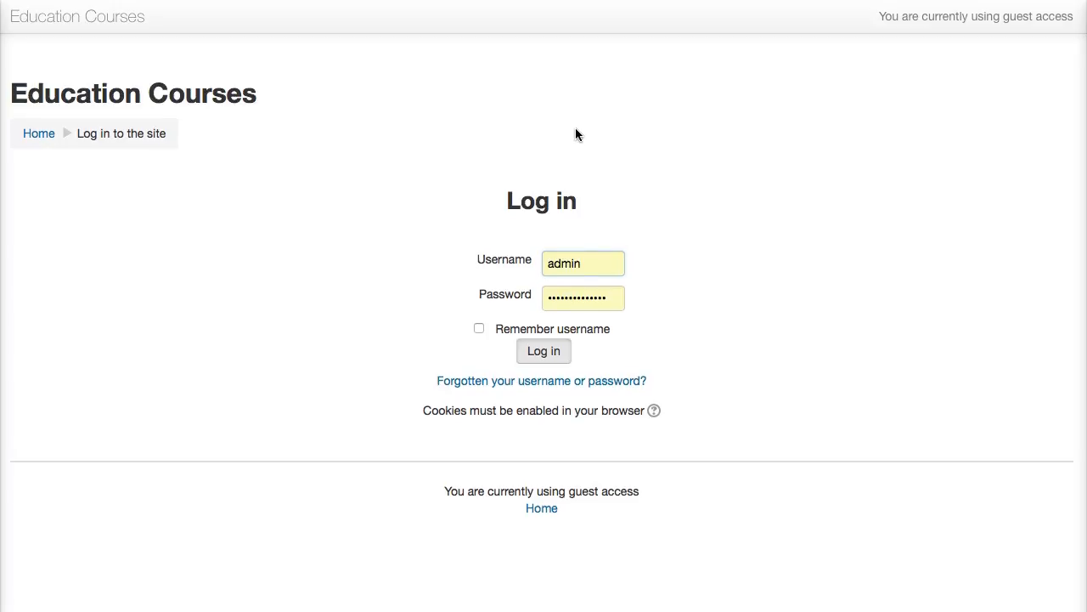
click(542, 350)
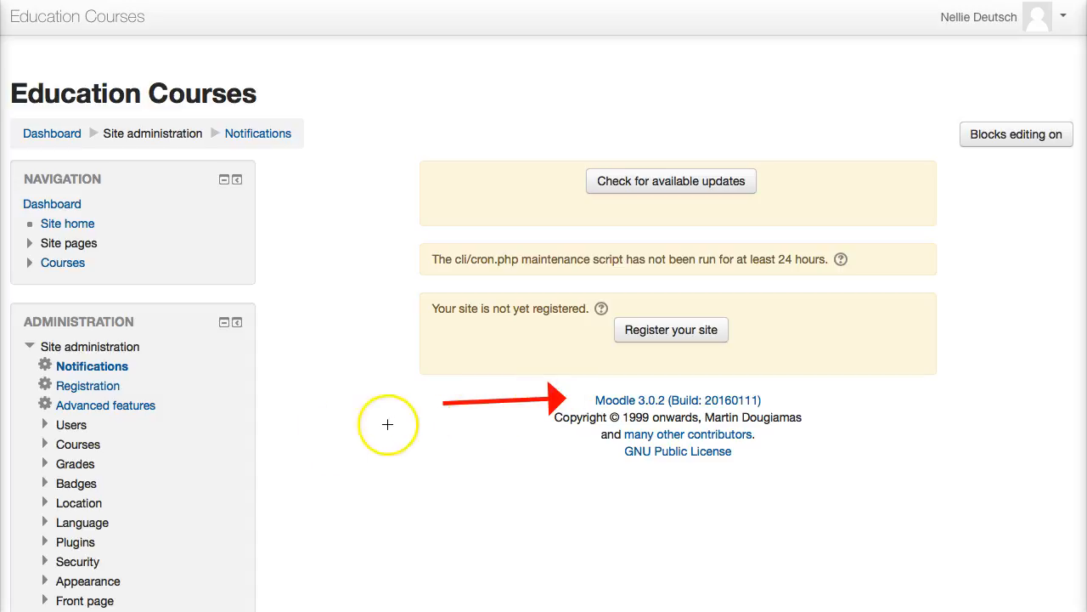
mouse_move(124, 563)
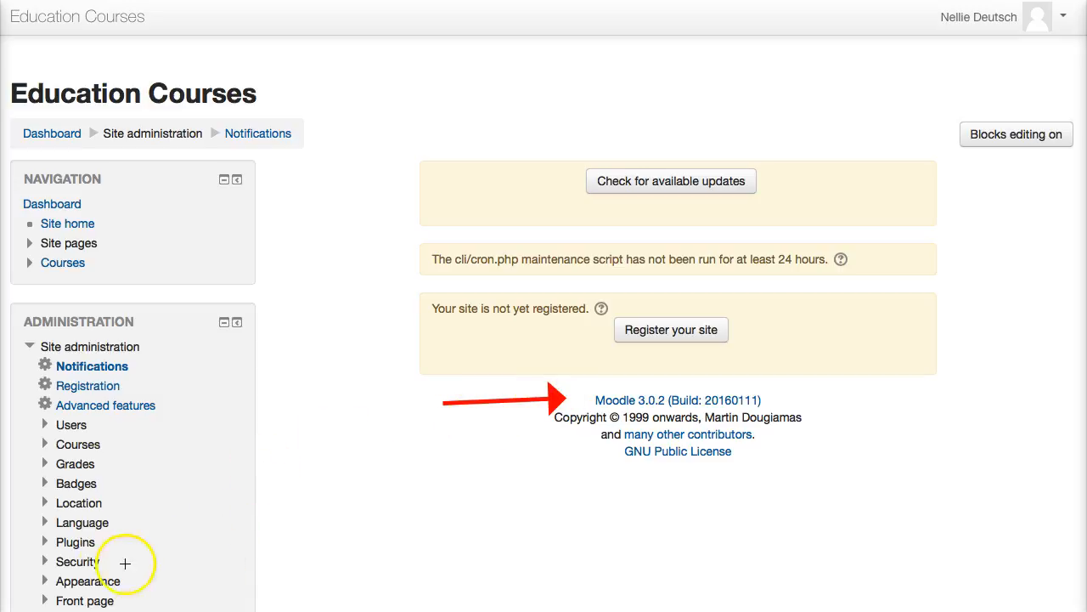
mouse_move(405, 251)
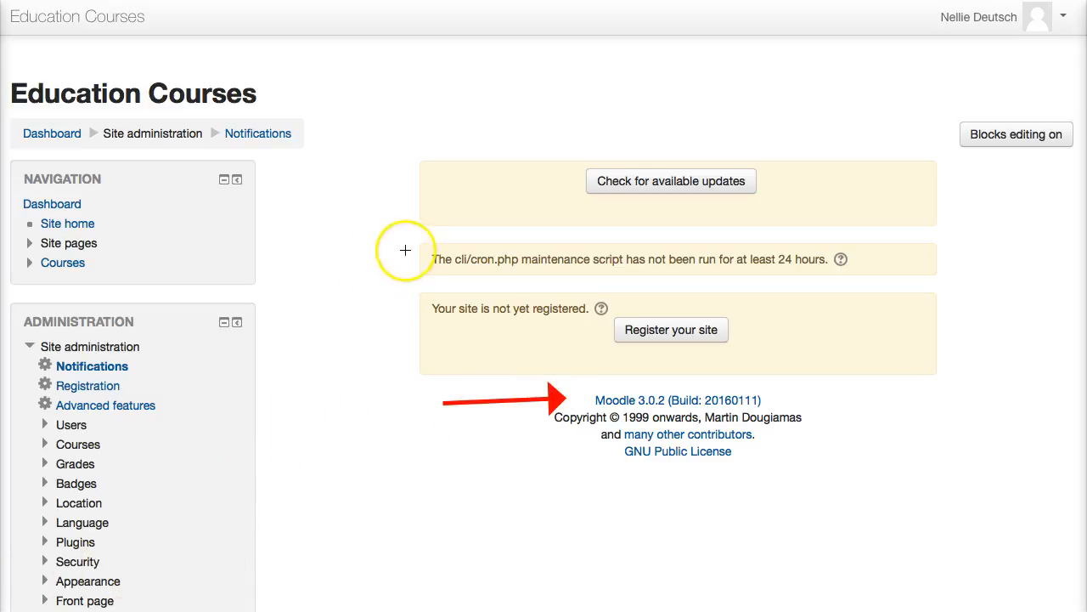